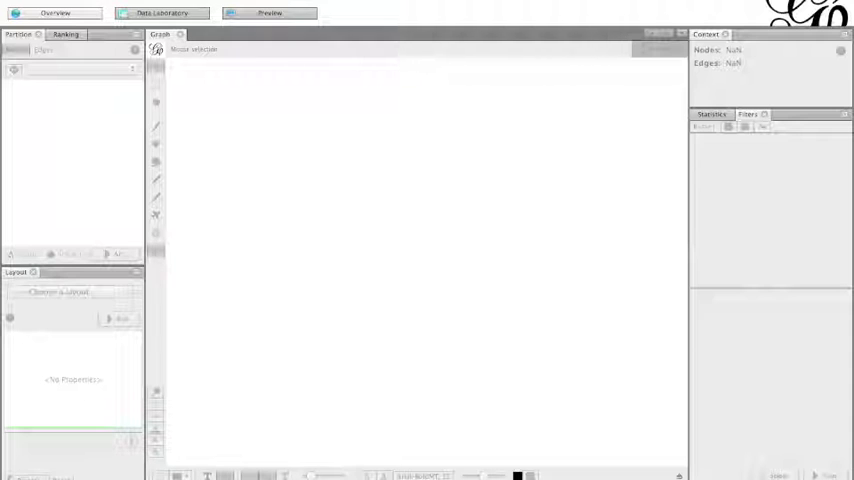
Open the co-author network .gephi project from the Gephi folder.
{"action": "left_click", "coordinate": [30, 8]}
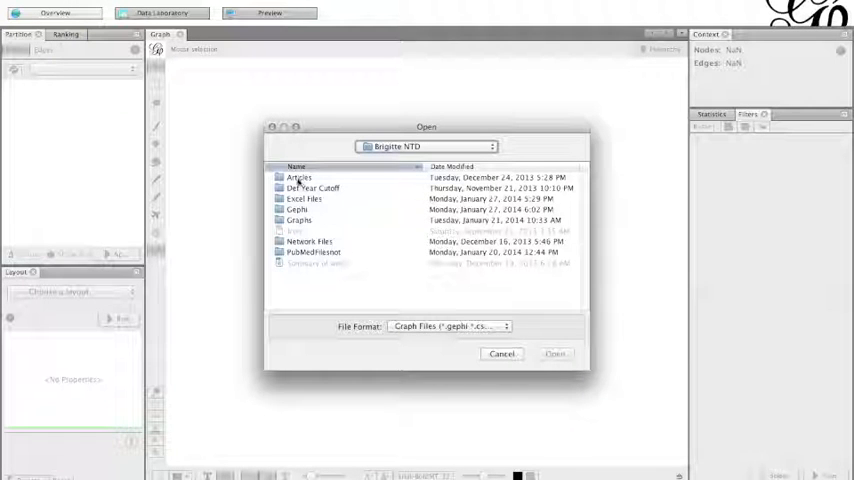
{"action": "left_click", "coordinate": [298, 208]}
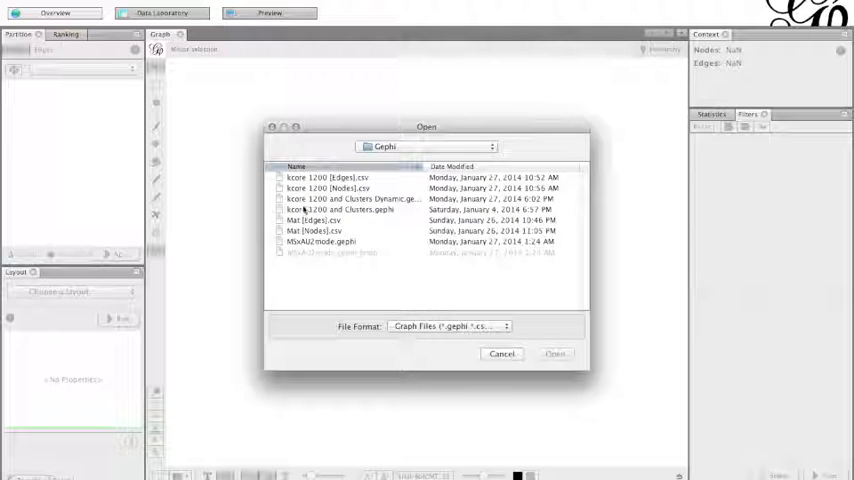
{"action": "left_click", "coordinate": [556, 352]}
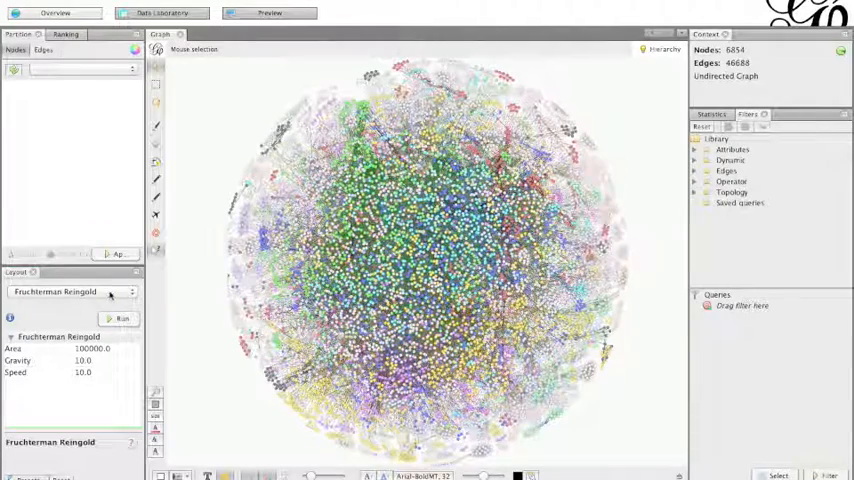
Expand the Attributes filters in the Filters library to reach the CommMD partition.
{"action": "left_click", "coordinate": [130, 292]}
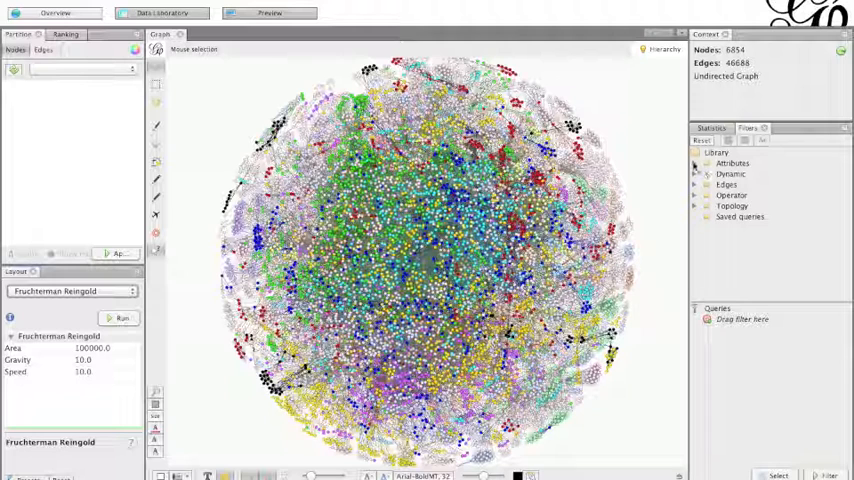
{"action": "left_click", "coordinate": [696, 164]}
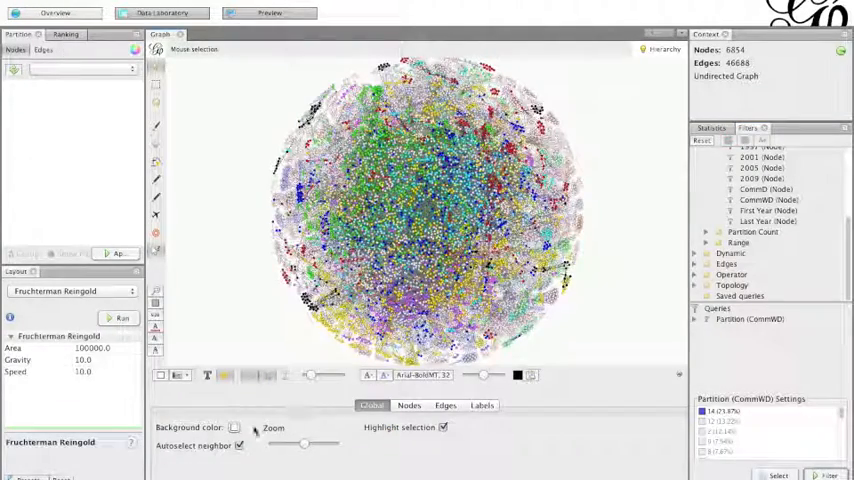
Tick one CommMD partition value so only that community (~544 nodes) stays visible.
{"action": "left_click", "coordinate": [234, 428]}
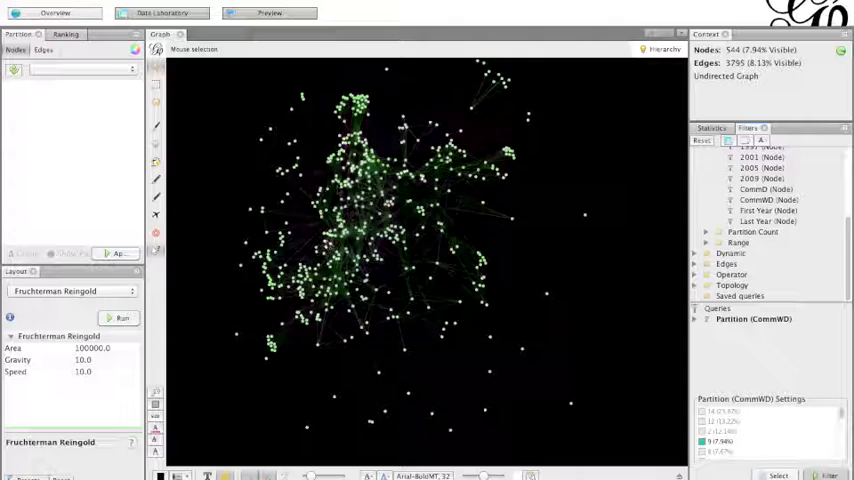
Switch the filter to a smaller CommMD community of about 78 nodes.
{"action": "left_click", "coordinate": [122, 316]}
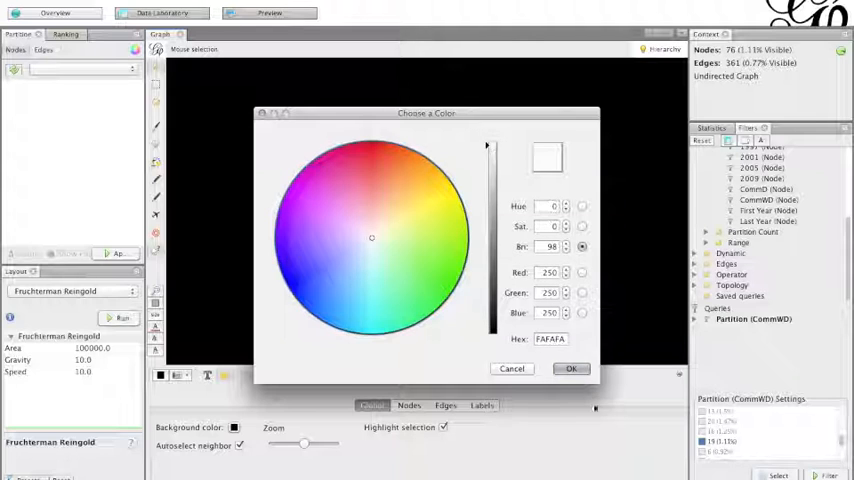
Confirm the white background and bring up the Dynamic Range + Partition (CommMD) view.
{"action": "left_click", "coordinate": [570, 368]}
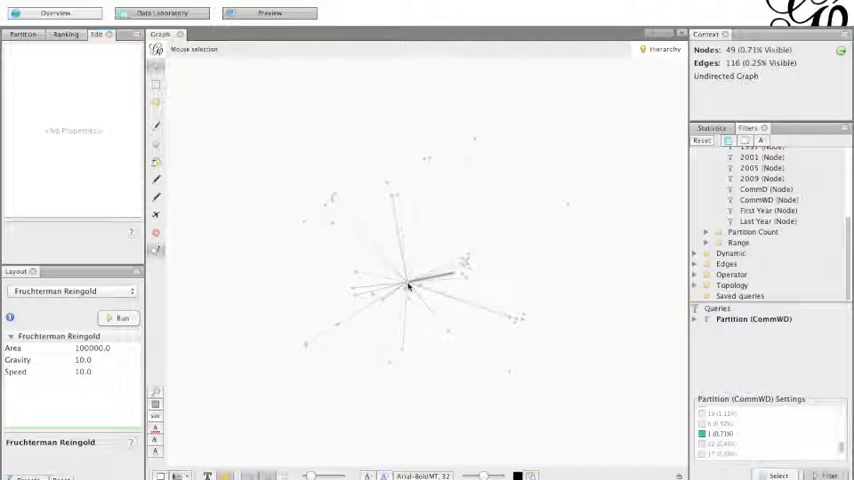
{"action": "left_click", "coordinate": [410, 284]}
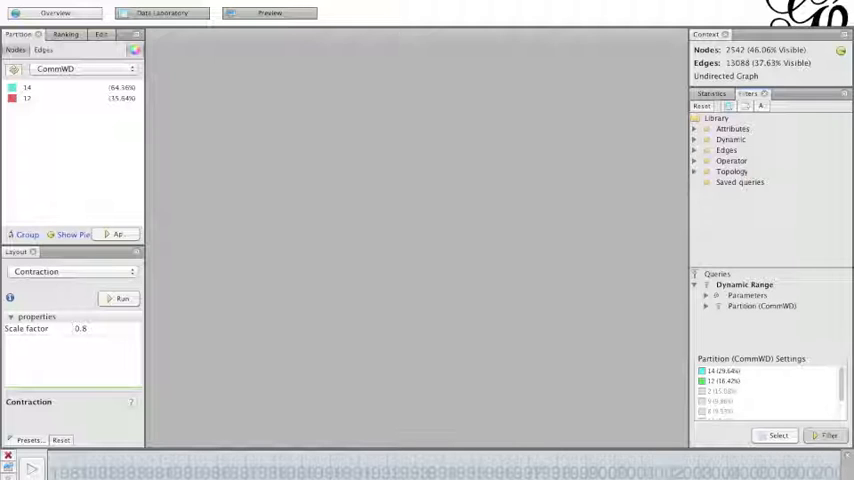
Draw the time-filtered network with its two communities in cyan and red.
{"action": "left_click", "coordinate": [30, 10]}
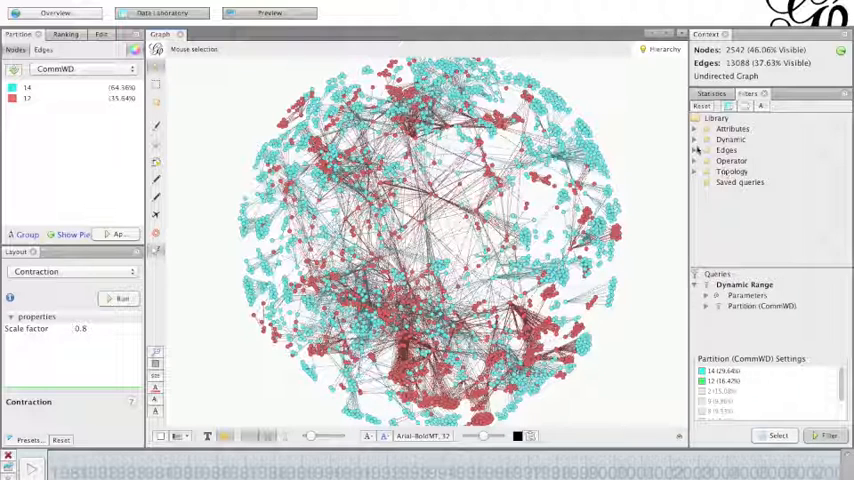
Nest Partition (CommWD) under Dynamic Range and apply, leaving about 483 nodes.
{"action": "left_click", "coordinate": [694, 140]}
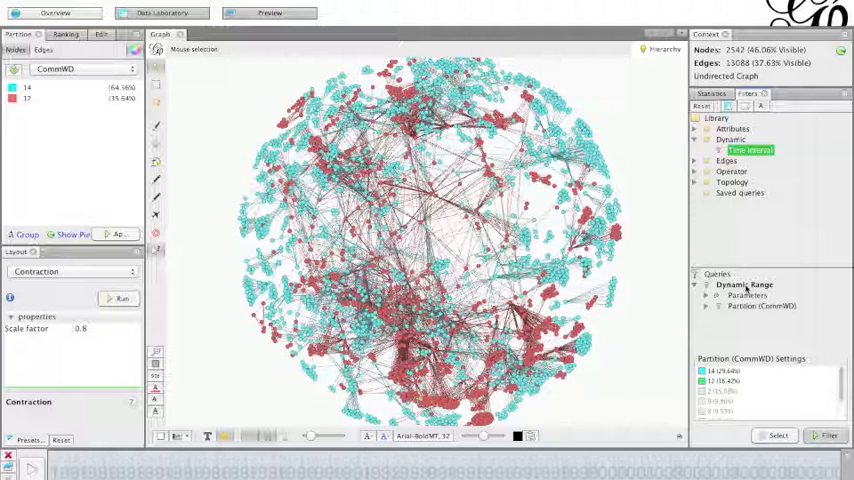
{"action": "left_click", "coordinate": [732, 140]}
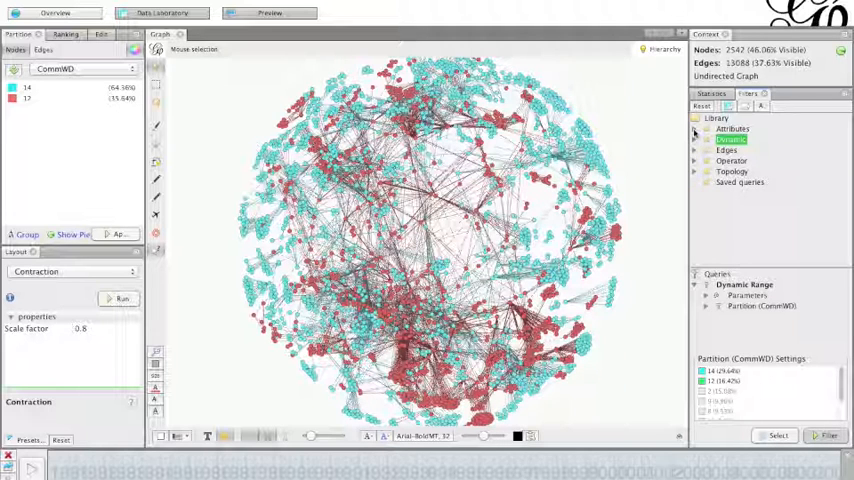
{"action": "left_click", "coordinate": [696, 128]}
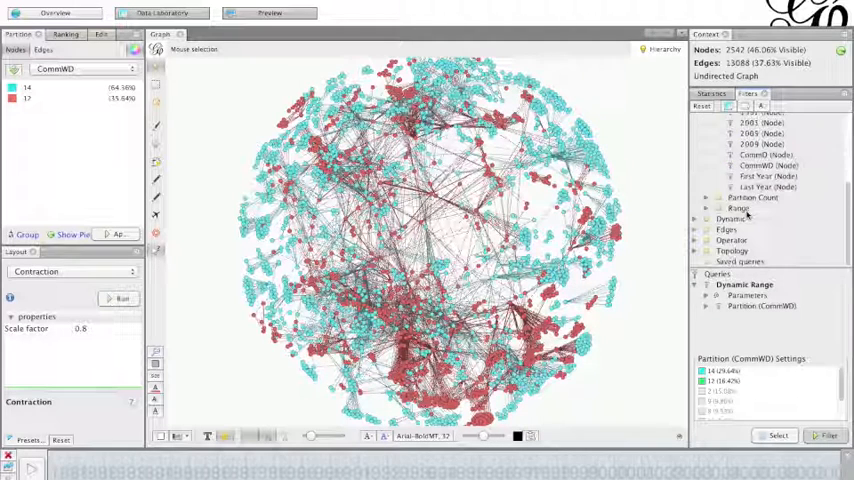
{"action": "left_click", "coordinate": [766, 166]}
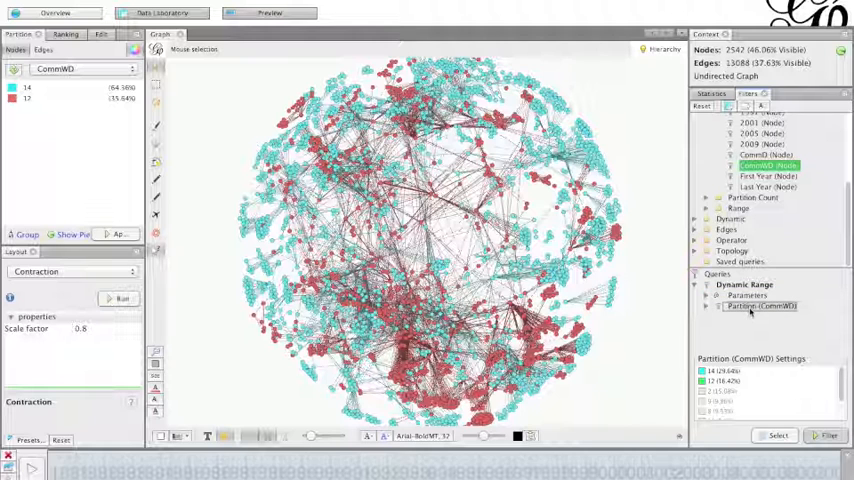
{"action": "left_click", "coordinate": [708, 306]}
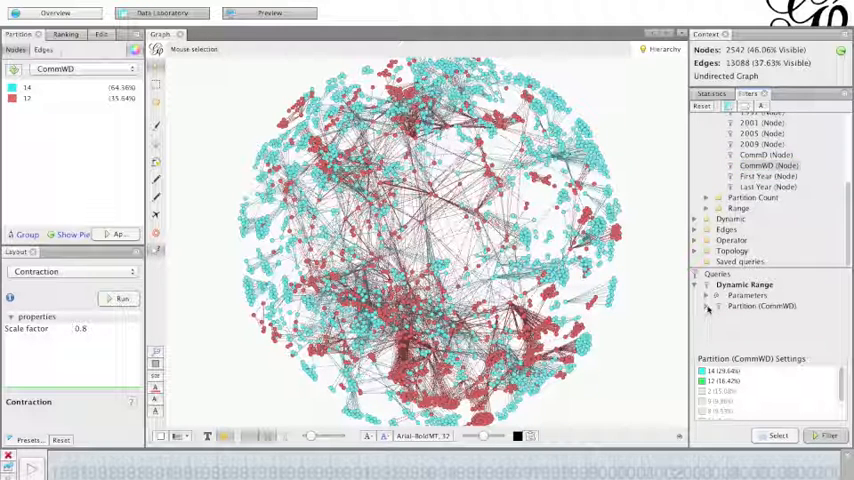
{"action": "left_click", "coordinate": [762, 306]}
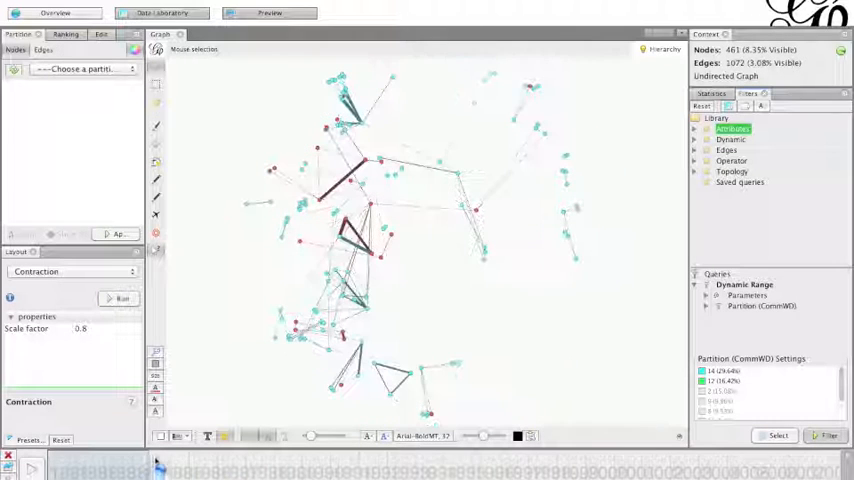
Set timeline play settings to 500 ms delay, step 1, two bounds.
{"action": "left_click", "coordinate": [828, 436]}
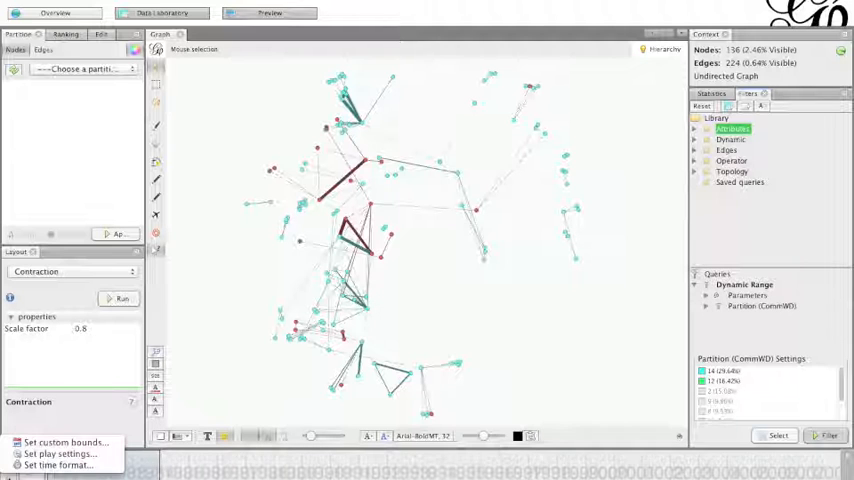
{"action": "left_click", "coordinate": [58, 452]}
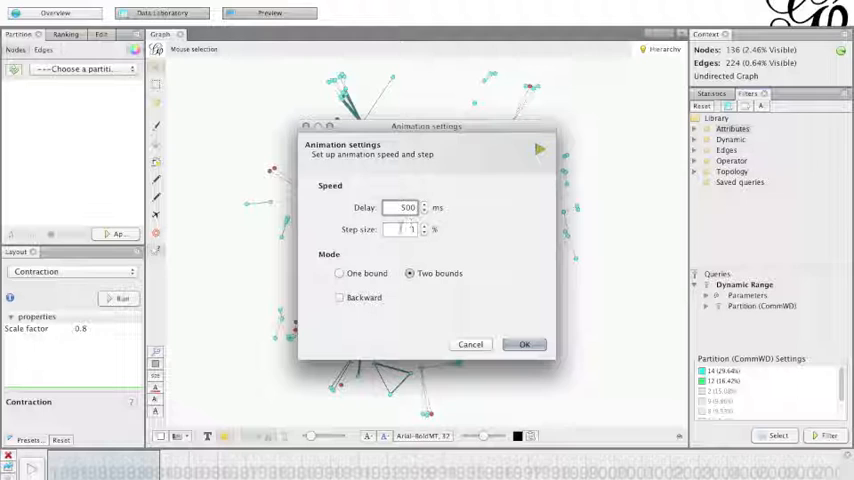
{"action": "left_click", "coordinate": [524, 344]}
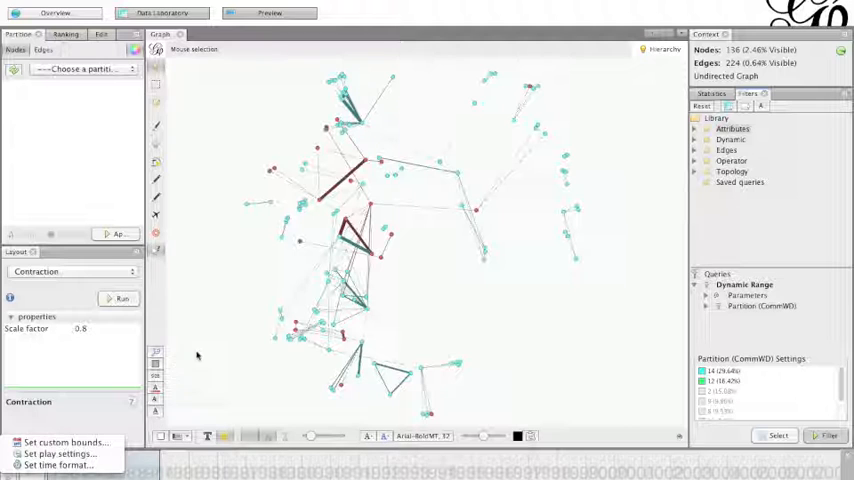
{"action": "mouse_move", "coordinate": [448, 320]}
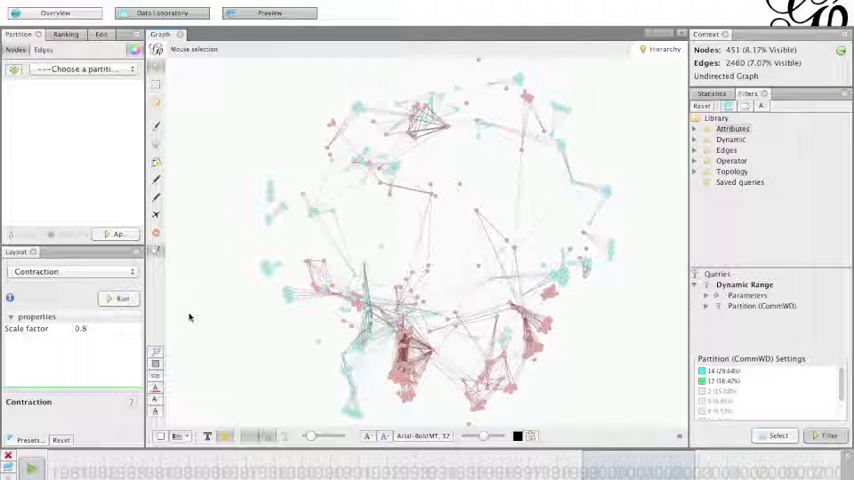
Pick the multi-community partition to colour the giant-component network.
{"action": "left_click", "coordinate": [122, 298]}
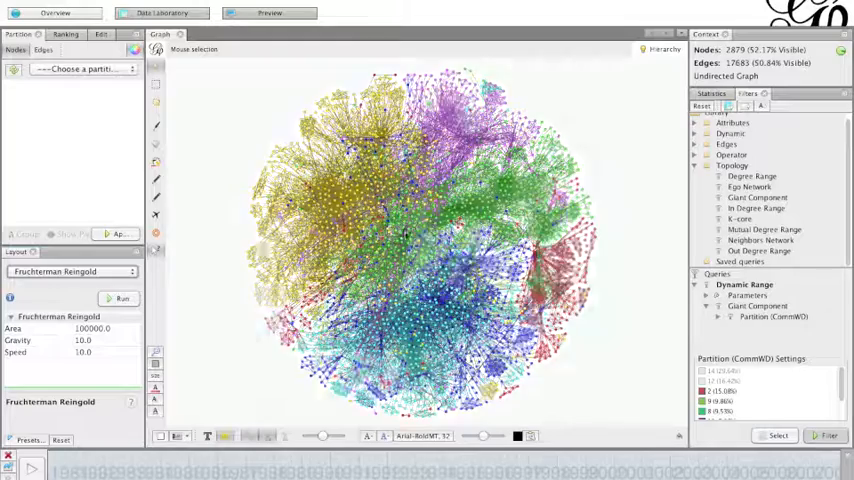
Adjust the partition selection and reapply the filter, leaving about 792 nodes.
{"action": "left_click", "coordinate": [120, 298]}
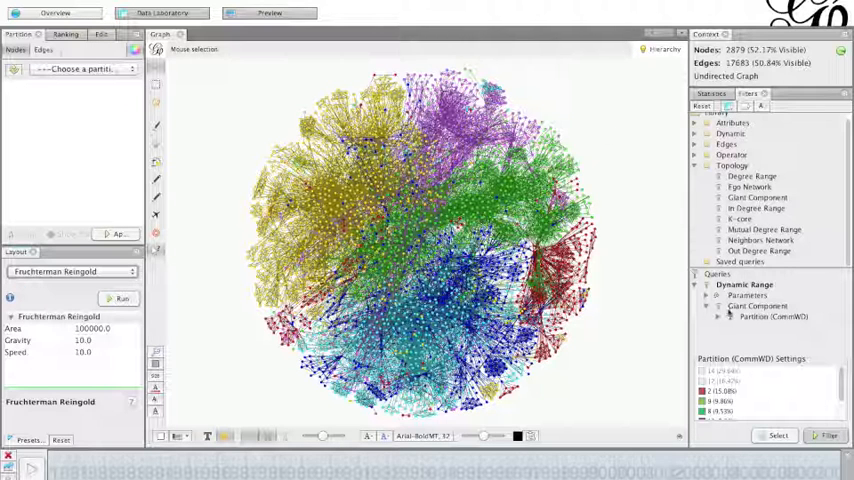
{"action": "left_click", "coordinate": [756, 306]}
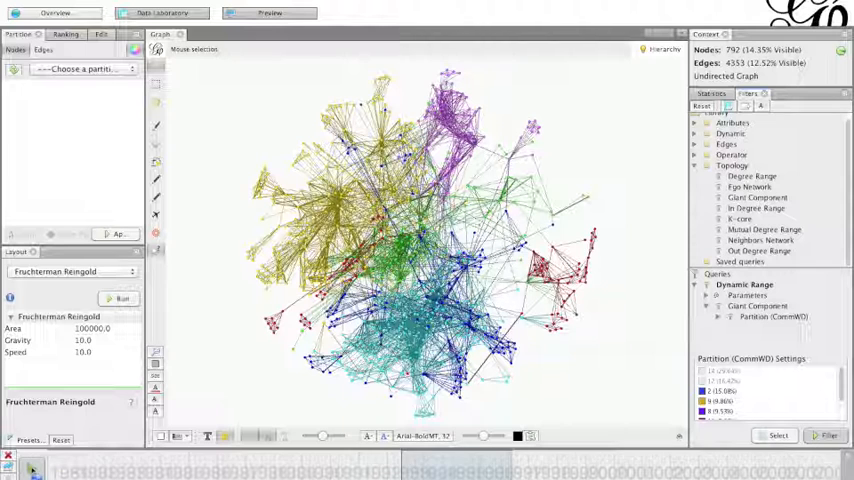
Advance the time window one period, leaving about 526 nodes and 3,722 edges.
{"action": "left_click", "coordinate": [828, 436]}
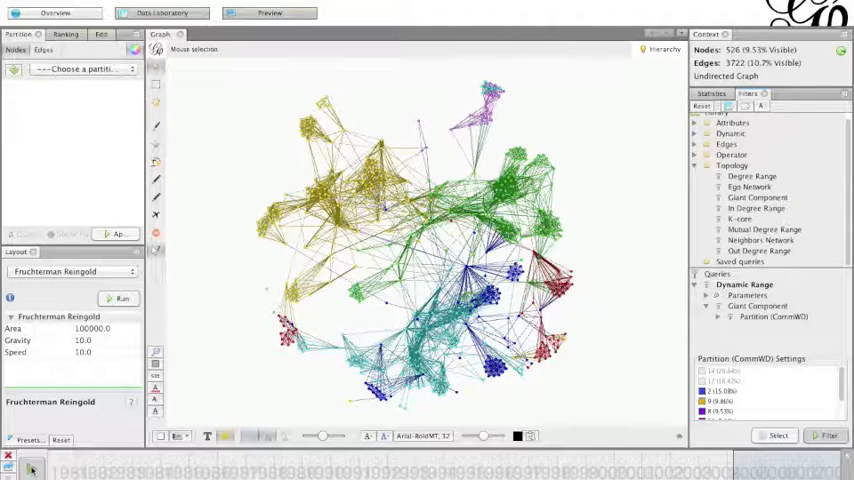
Play the timeline forward until about 237 nodes remain in green, blue and red communities.
{"action": "left_click", "coordinate": [828, 436]}
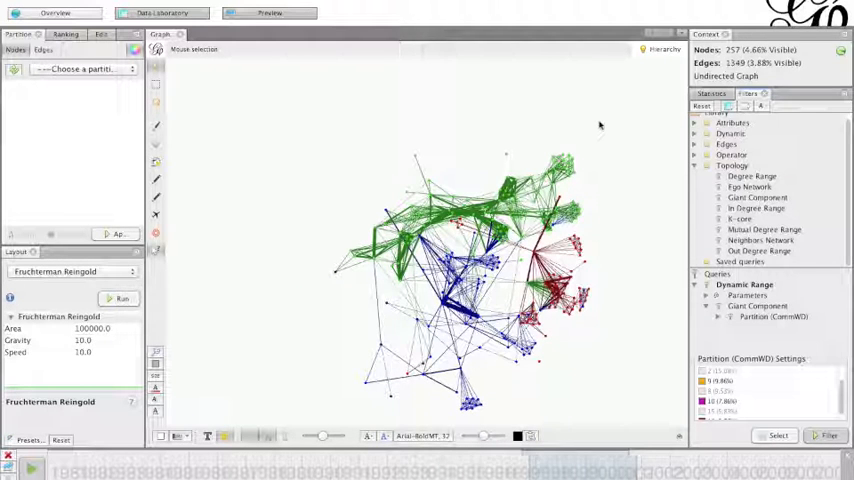
{"action": "mouse_move", "coordinate": [380, 126]}
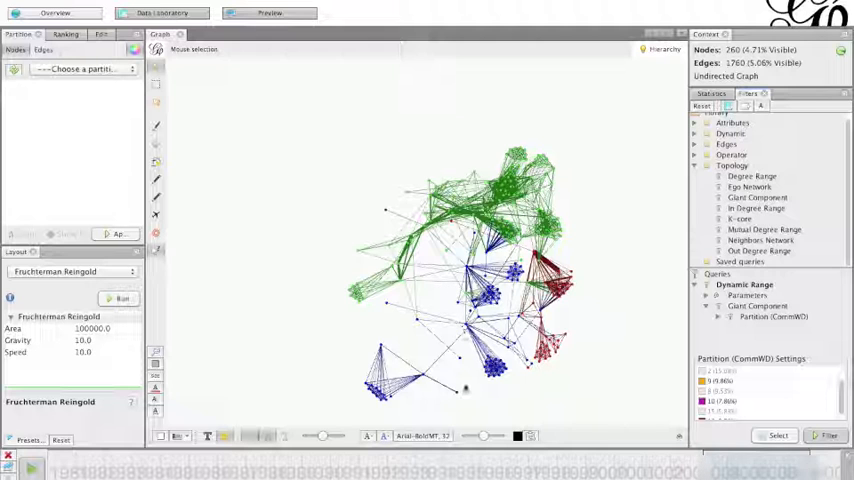
Step to the next period, shrinking the graph to about 98 nodes, mostly green.
{"action": "left_click", "coordinate": [828, 436]}
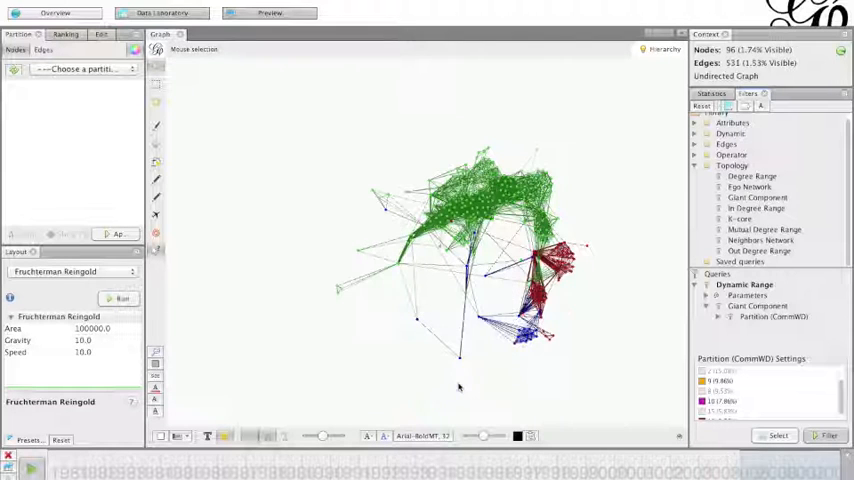